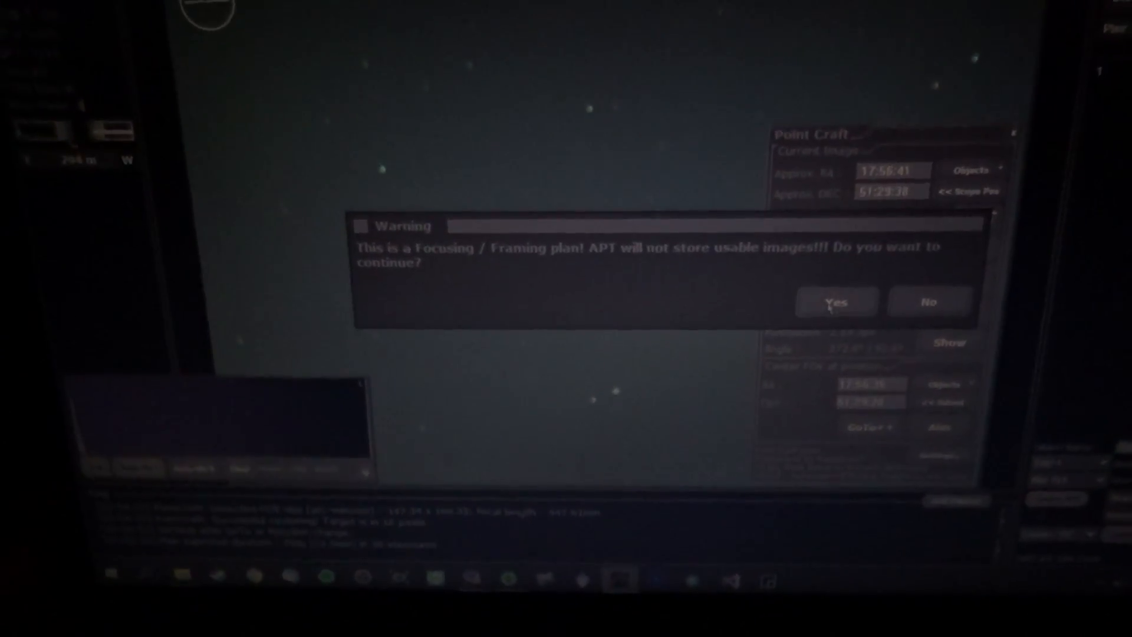
Accept the Focusing/Framing plan warning so Point Craft can solve and centre M13.
{"action": "left_click", "coordinate": [835, 300]}
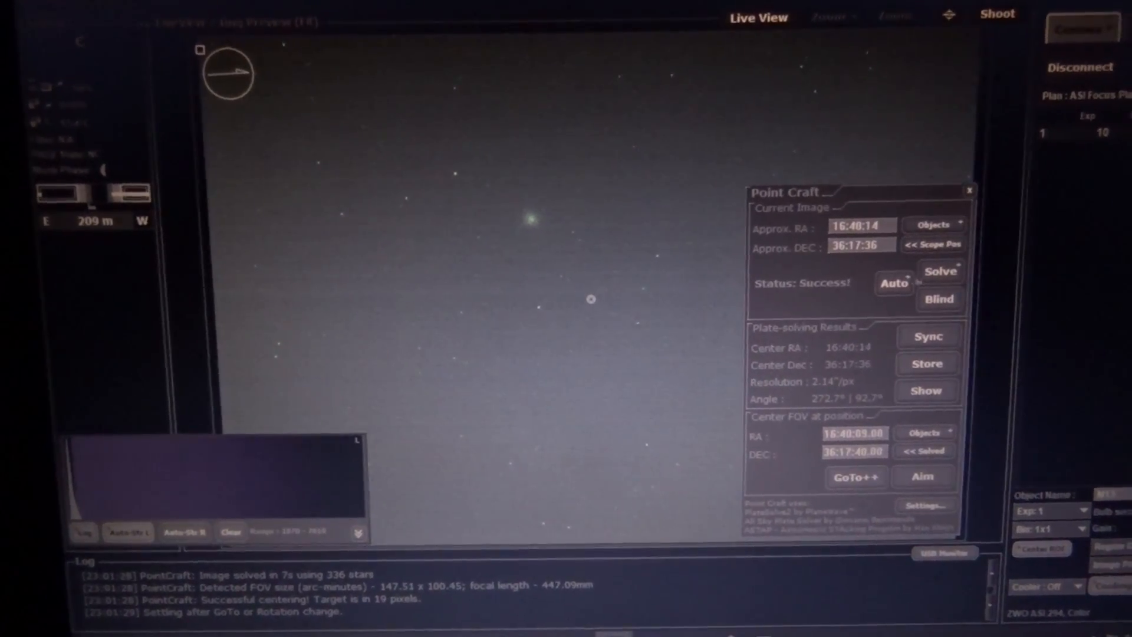
Re-solve the rotated field so the reported angle reaches about 1.3°.
{"action": "left_click", "coordinate": [940, 271]}
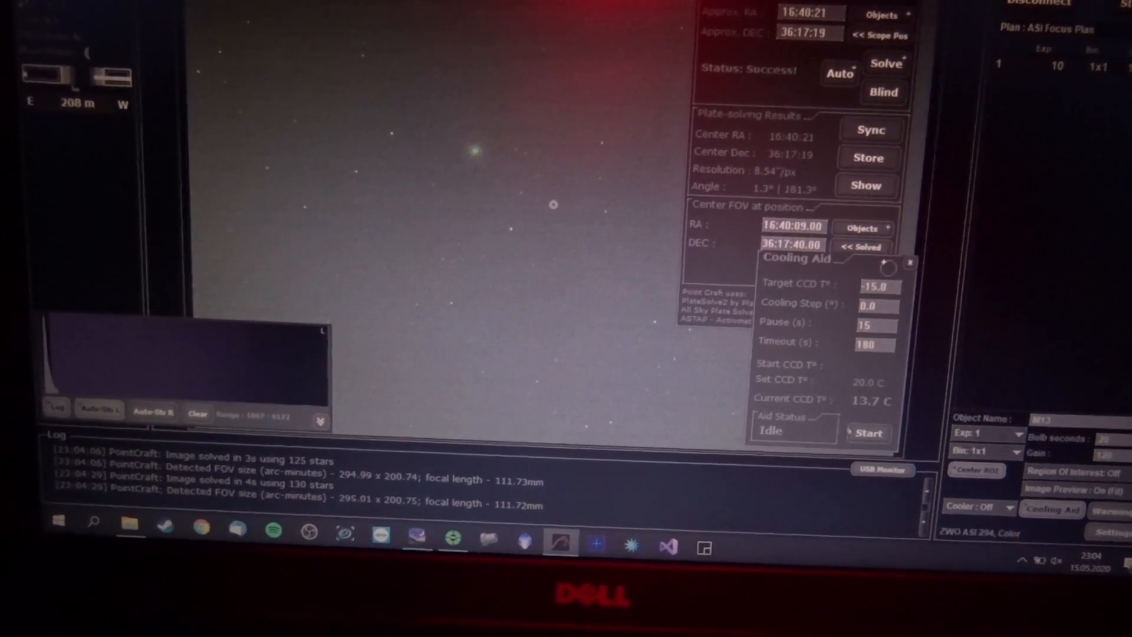
Start the cooler toward -15.0 °C, confirming the single zero-step cooldown.
{"action": "left_click", "coordinate": [876, 306]}
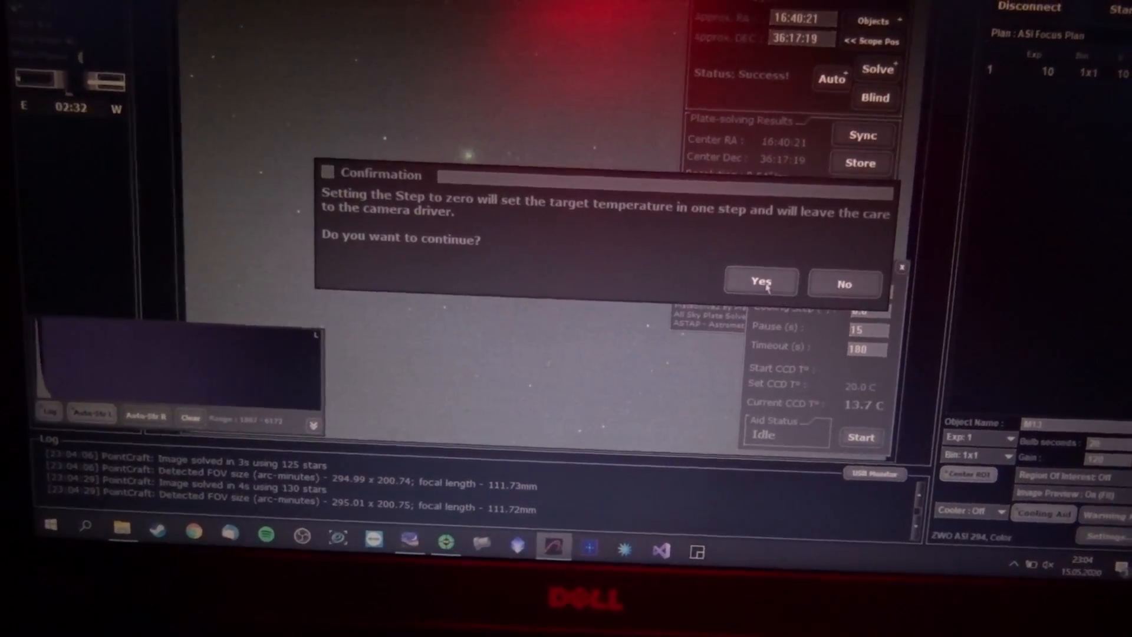
{"action": "left_click", "coordinate": [761, 280]}
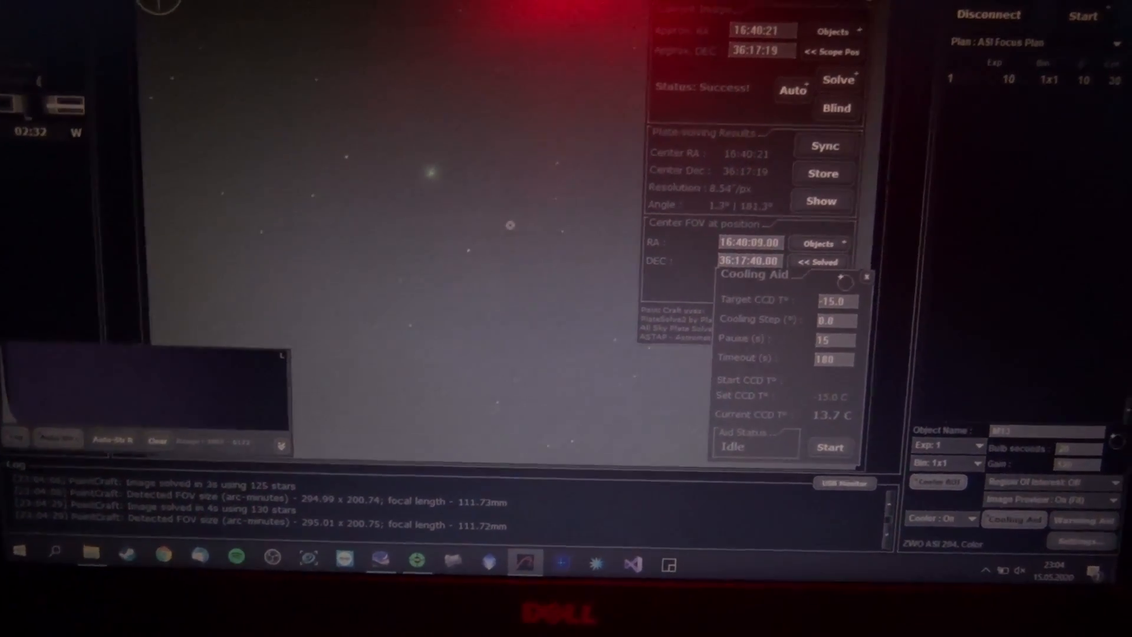